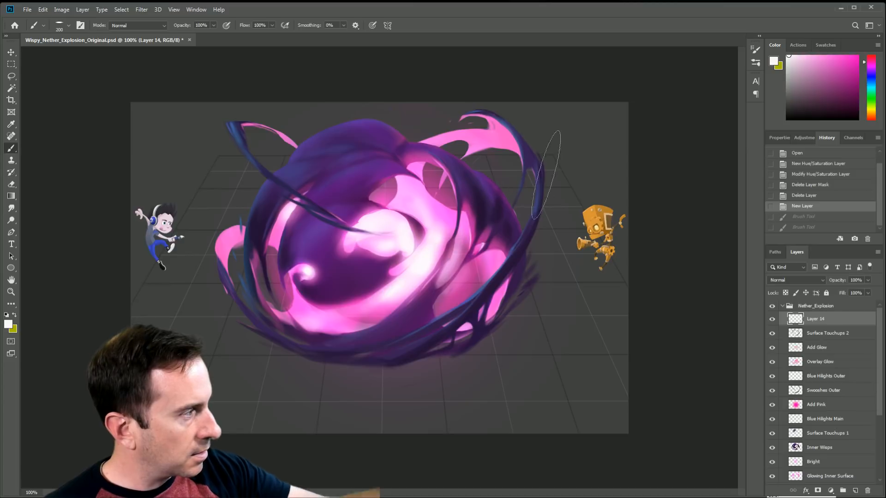
Paint a light test stroke across the explosion's right side on the new layer.
{"action": "left_click_drag", "start_coordinate": [551, 147], "coordinate": [441, 328]}
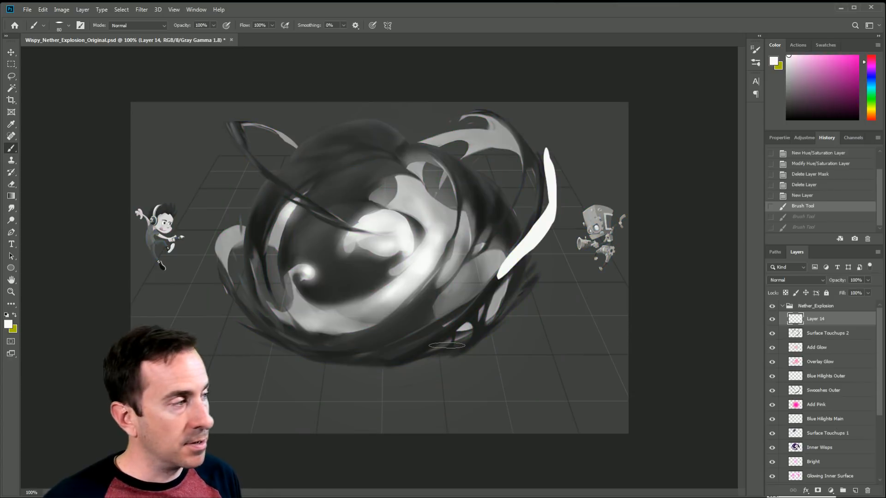
{"action": "mouse_move", "coordinate": [833, 318]}
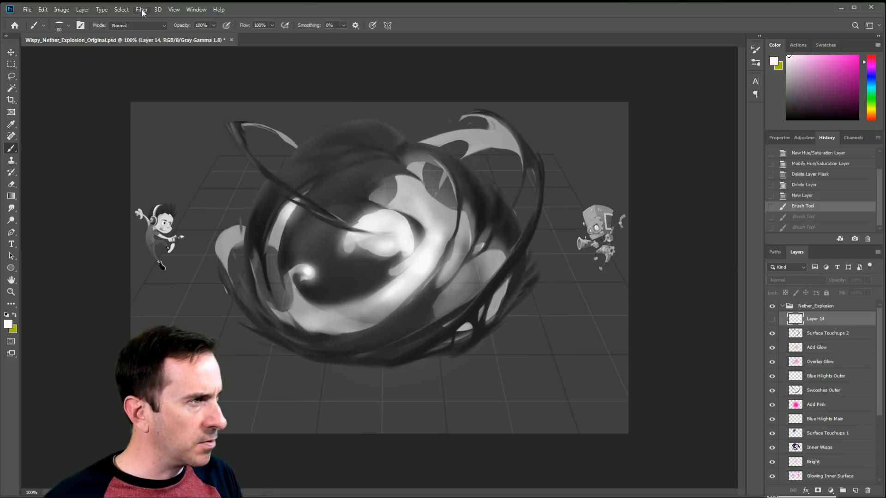
{"action": "left_click", "coordinate": [173, 10]}
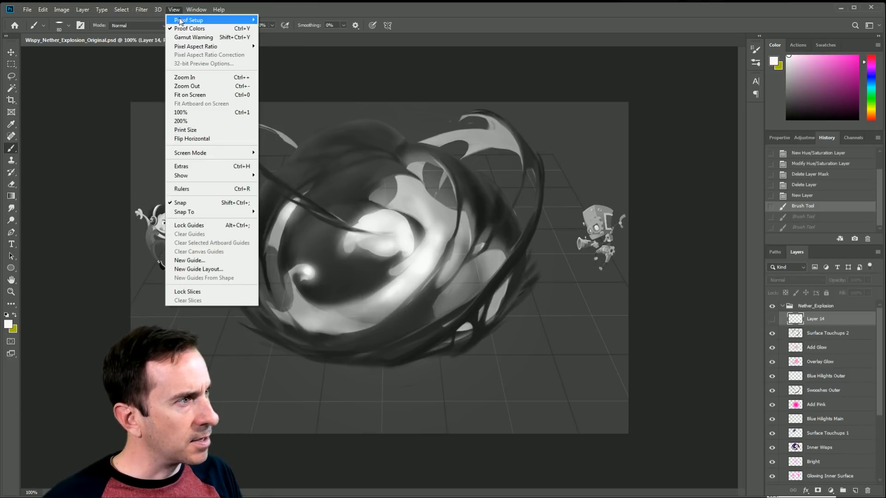
{"action": "mouse_move", "coordinate": [189, 28]}
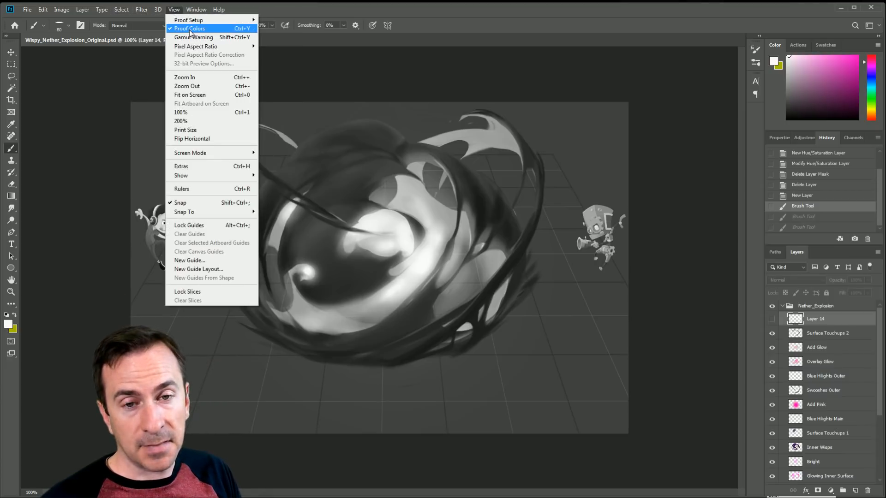
{"action": "left_click", "coordinate": [189, 28]}
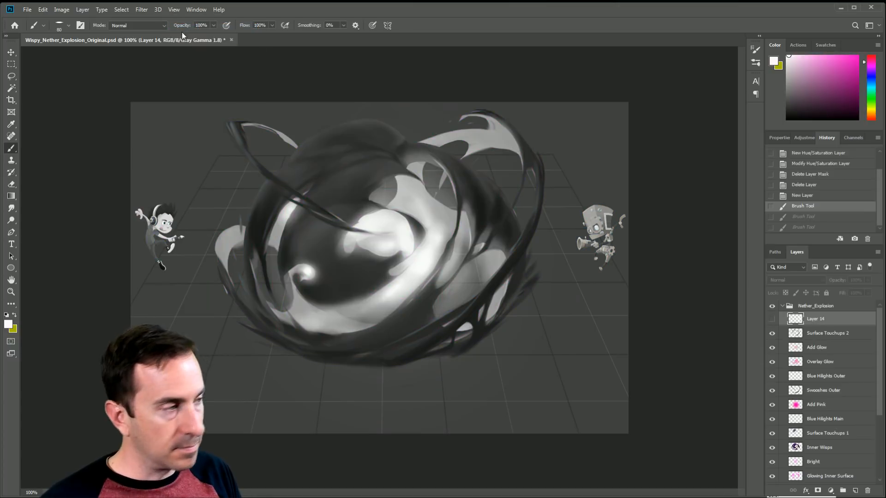
{"action": "left_click", "coordinate": [173, 10]}
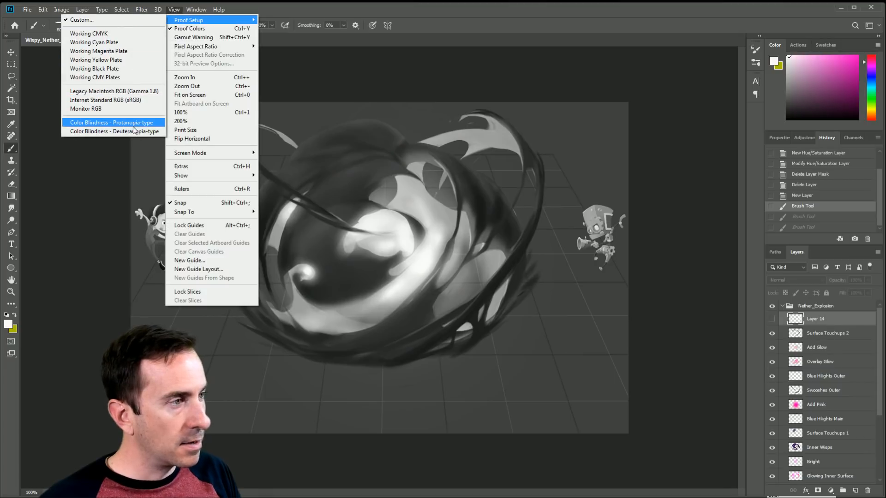
{"action": "left_click", "coordinate": [81, 20]}
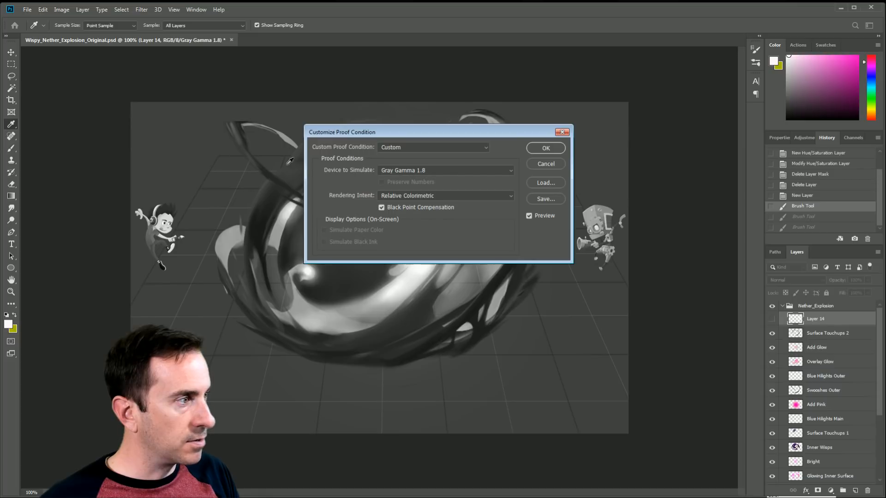
{"action": "left_click", "coordinate": [445, 170]}
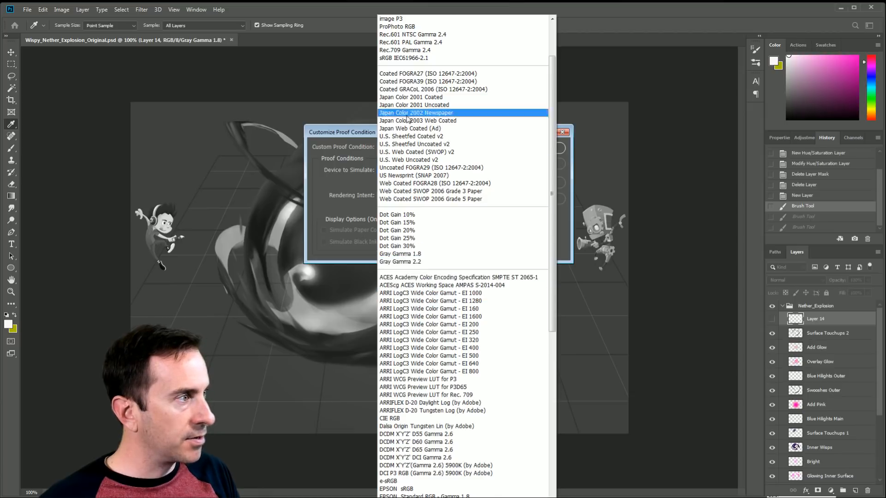
{"action": "scroll", "scroll_direction": "down", "scroll_amount": 3}
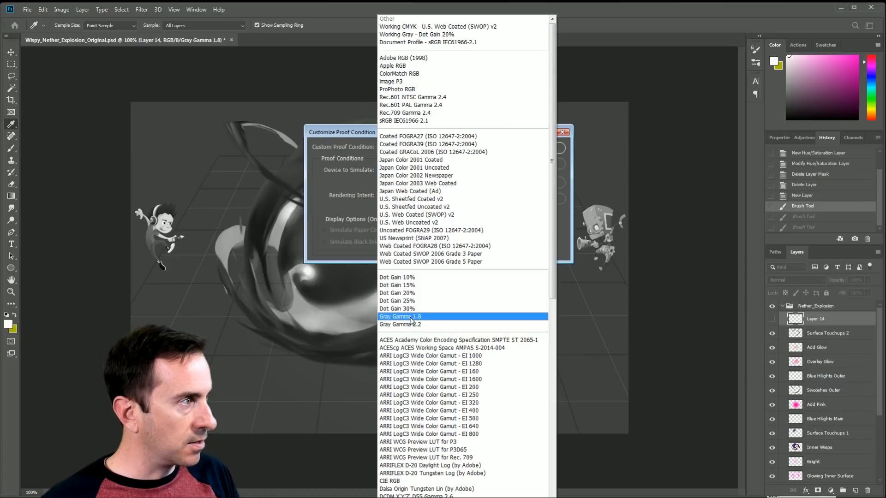
{"action": "left_click", "coordinate": [400, 317]}
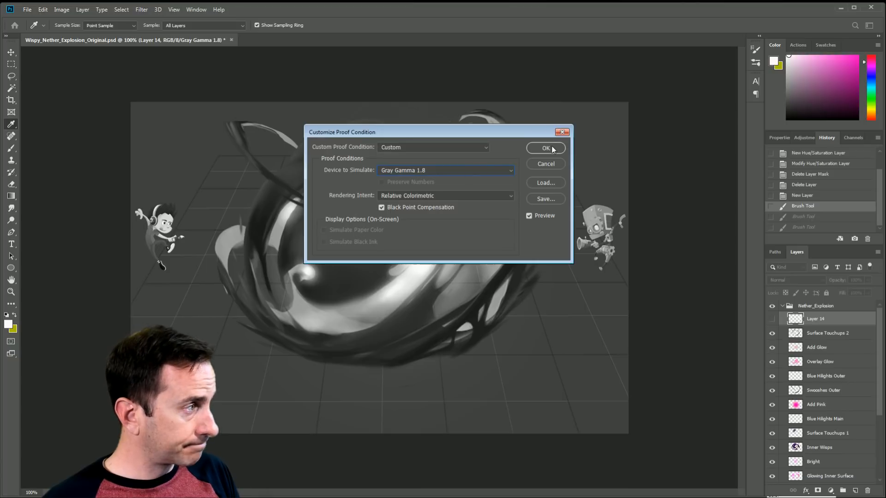
{"action": "left_click", "coordinate": [545, 148]}
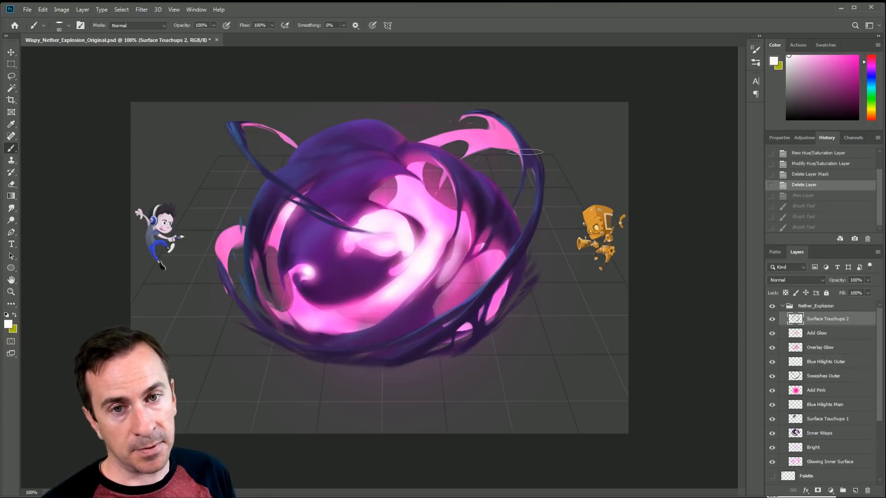
Browse the Layer menu and its neighbouring menu for layer options.
{"action": "left_click", "coordinate": [61, 9]}
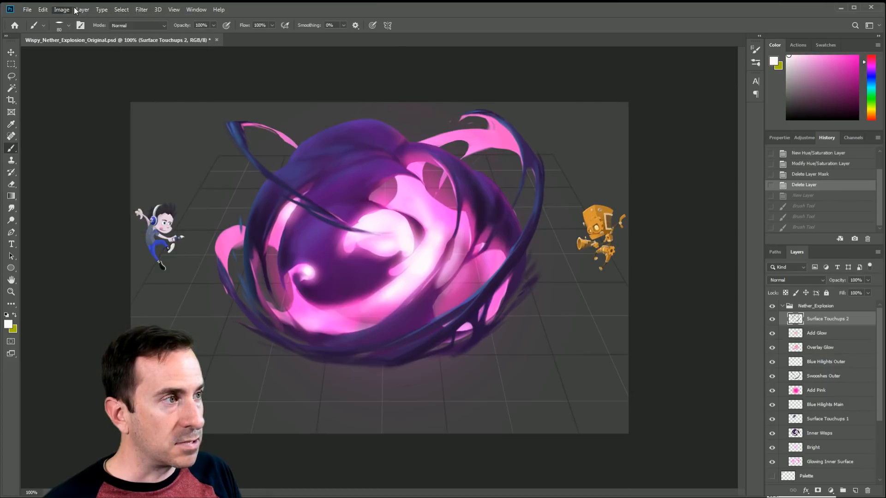
{"action": "left_click", "coordinate": [83, 9]}
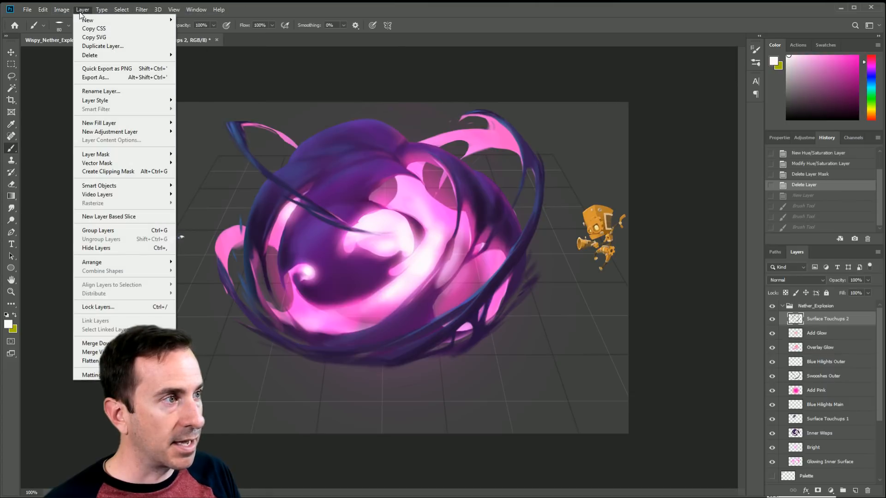
{"action": "left_click", "coordinate": [62, 9]}
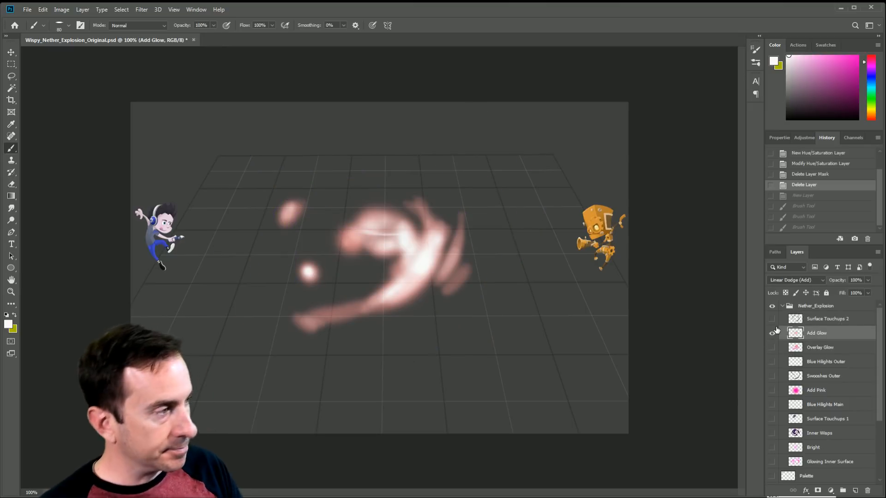
{"action": "mouse_move", "coordinate": [772, 332]}
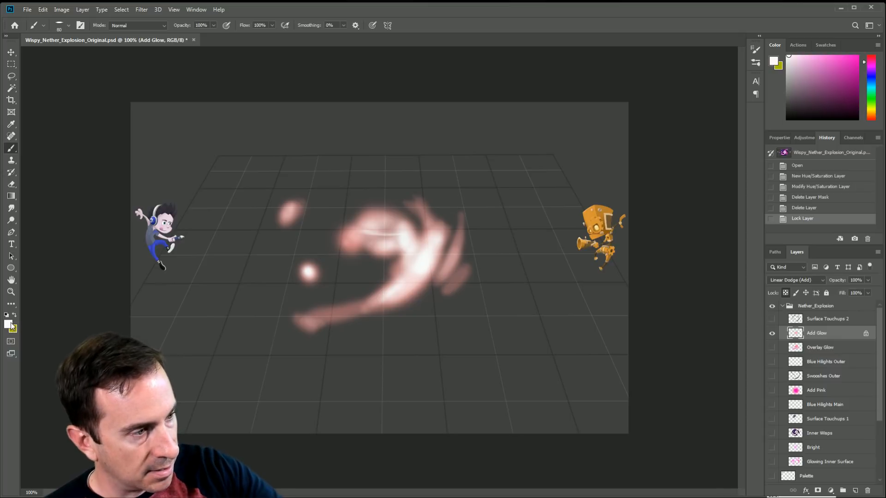
Set the foreground colour to green and unlock the Add Glow layer.
{"action": "left_click", "coordinate": [10, 111]}
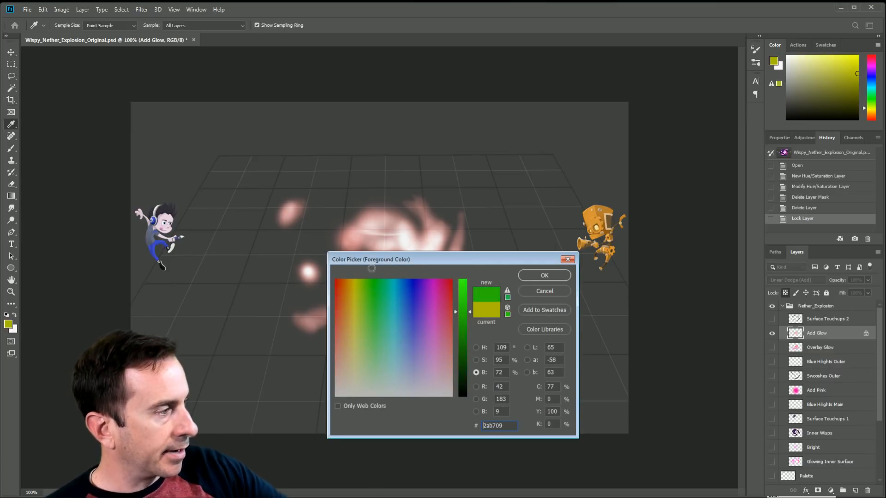
{"action": "left_click", "coordinate": [543, 275]}
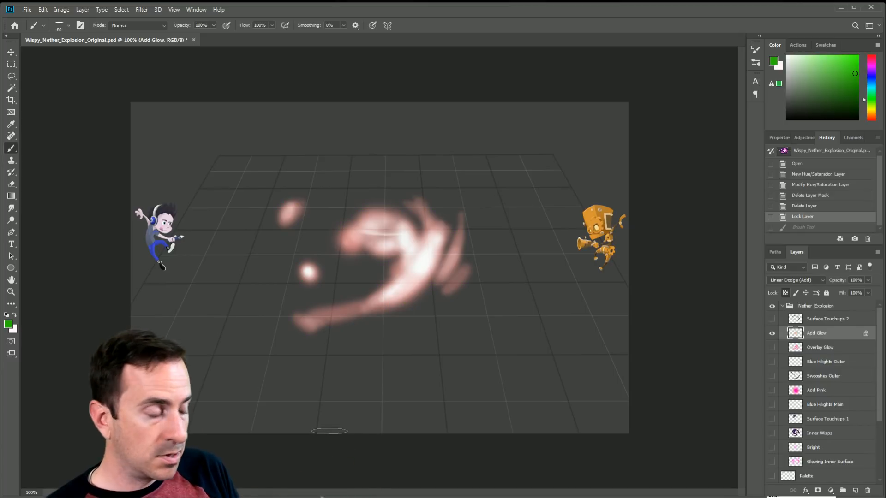
{"action": "left_click", "coordinate": [785, 293]}
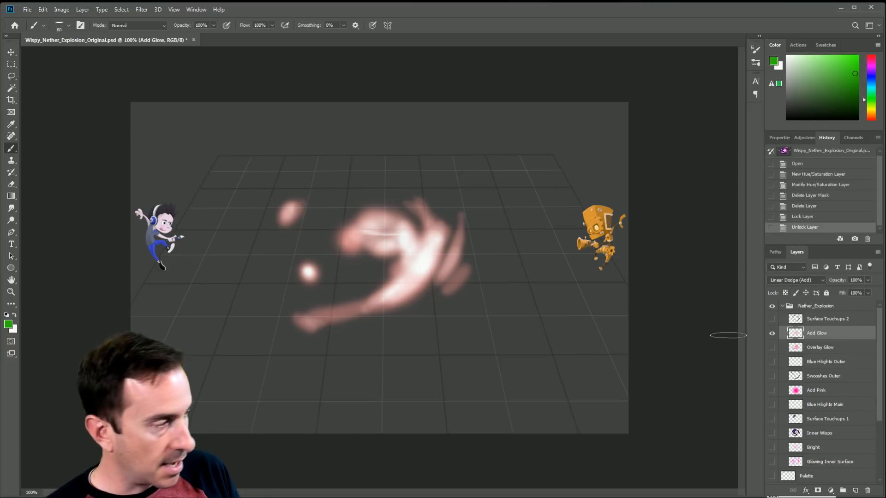
{"action": "left_click", "coordinate": [795, 333]}
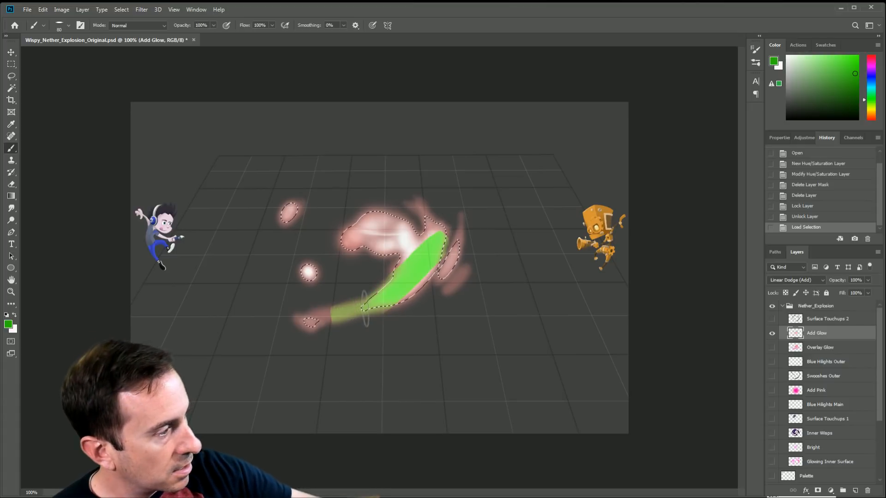
Paint green inside the selected glow shape, then smudge it into wispy streaks.
{"action": "left_click_drag", "start_coordinate": [361, 294], "coordinate": [413, 276]}
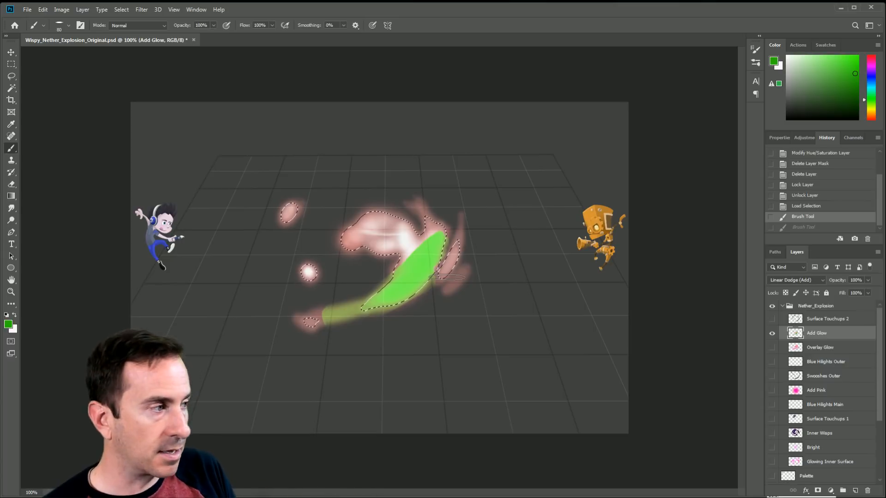
{"action": "left_click", "coordinate": [82, 9]}
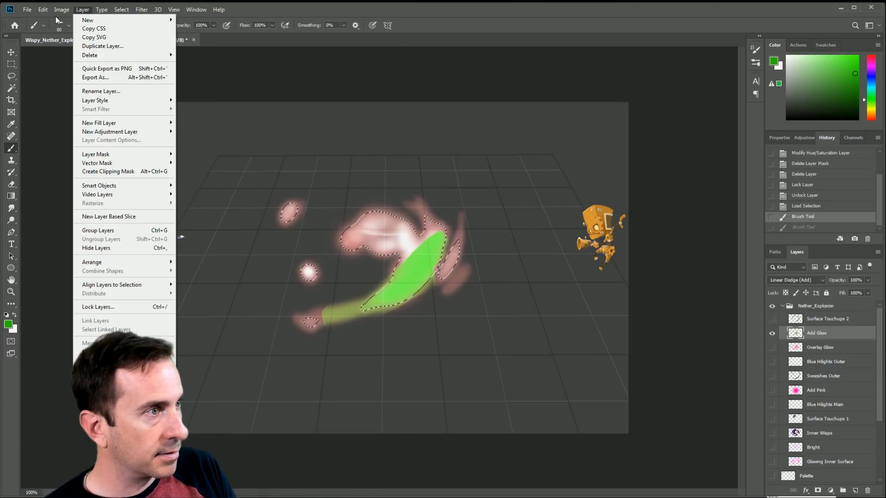
{"action": "left_click", "coordinate": [121, 9]}
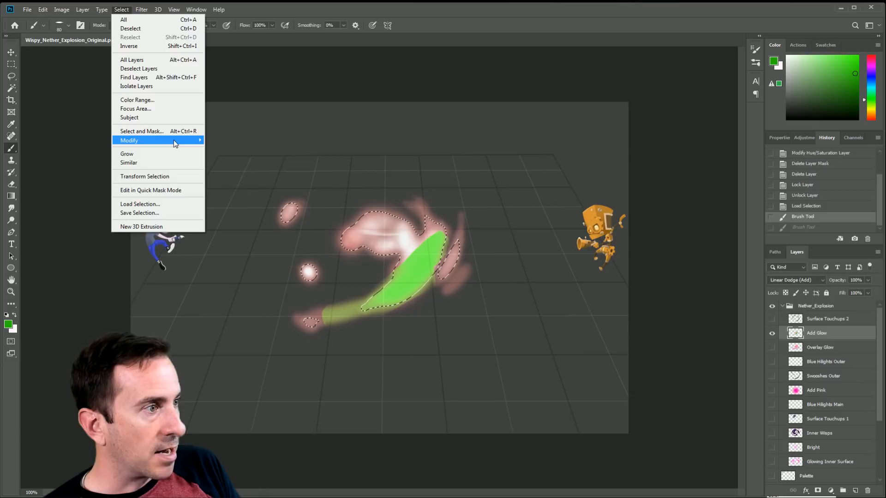
{"action": "mouse_move", "coordinate": [129, 140]}
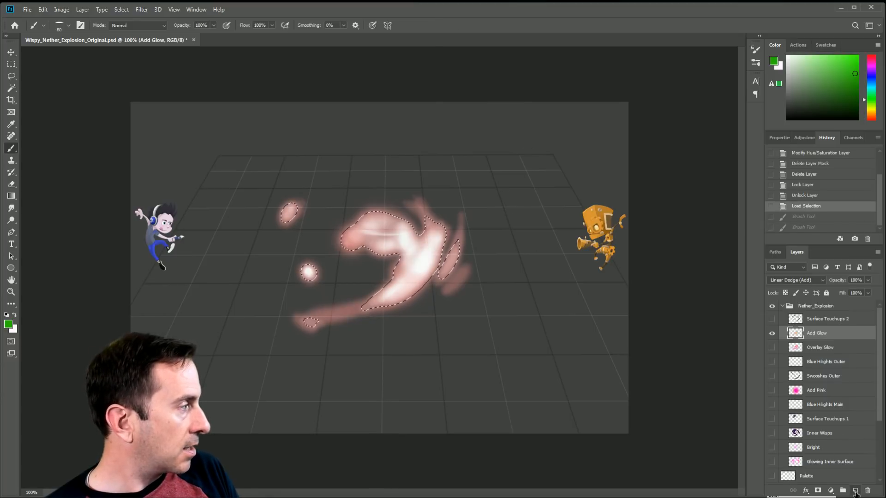
{"action": "left_click", "coordinate": [856, 490]}
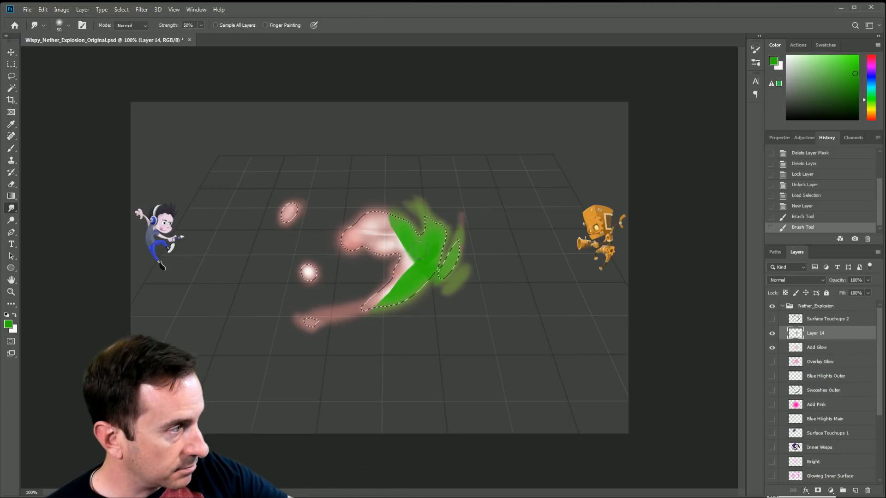
{"action": "left_click_drag", "start_coordinate": [407, 232], "coordinate": [429, 248]}
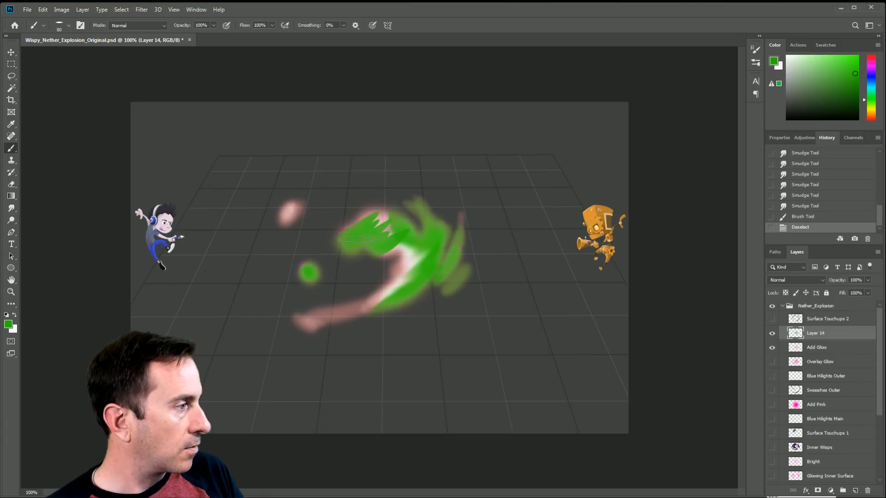
{"action": "left_click", "coordinate": [11, 51]}
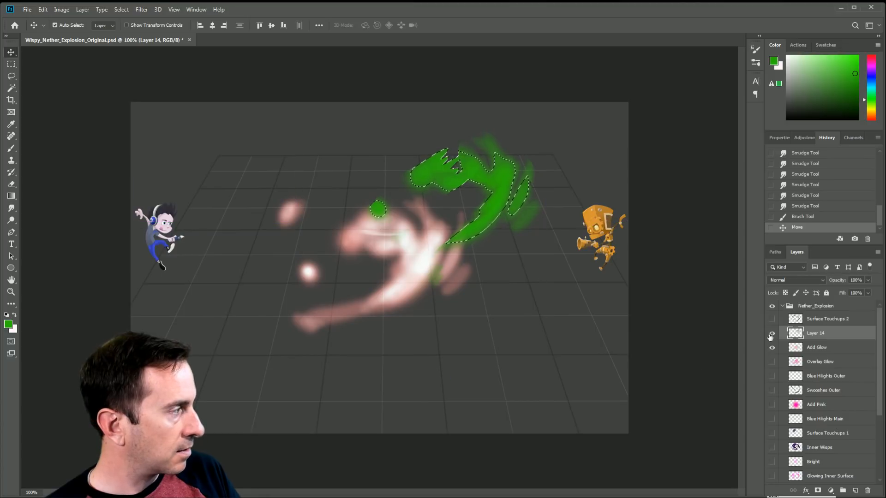
{"action": "left_click", "coordinate": [772, 333]}
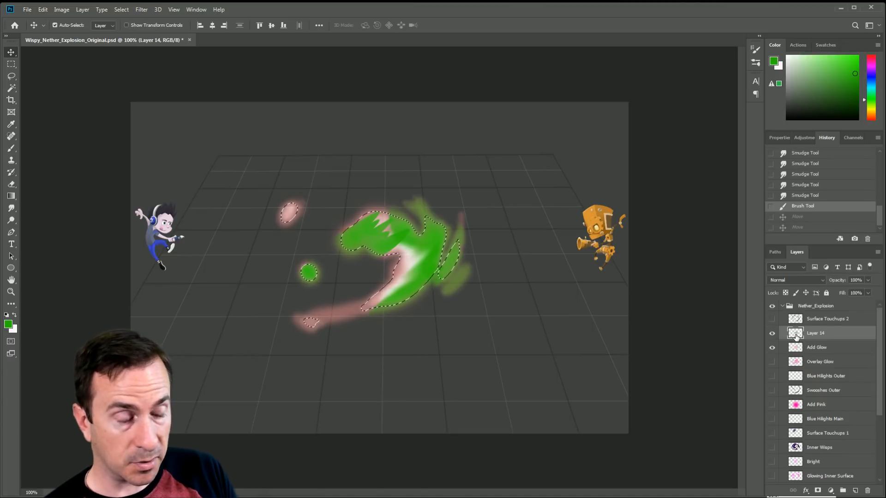
{"action": "mouse_move", "coordinate": [786, 292]}
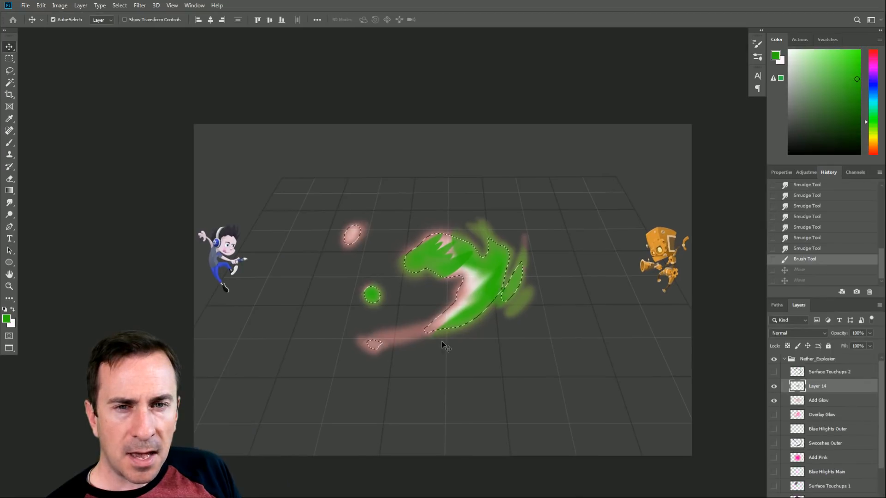
Switch to a fuller screen view of the canvas.
{"action": "key", "text": "Tab"}
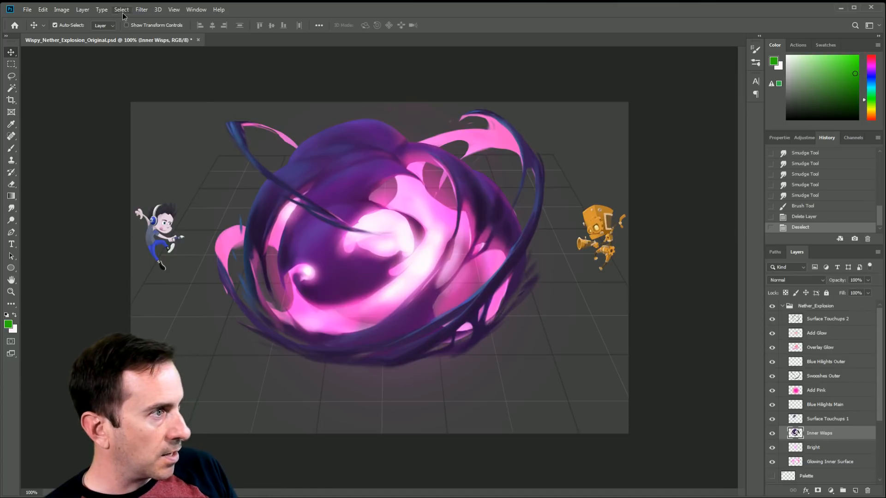
Start the Liquify filter on the Inner Wisps layer.
{"action": "left_click", "coordinate": [141, 9]}
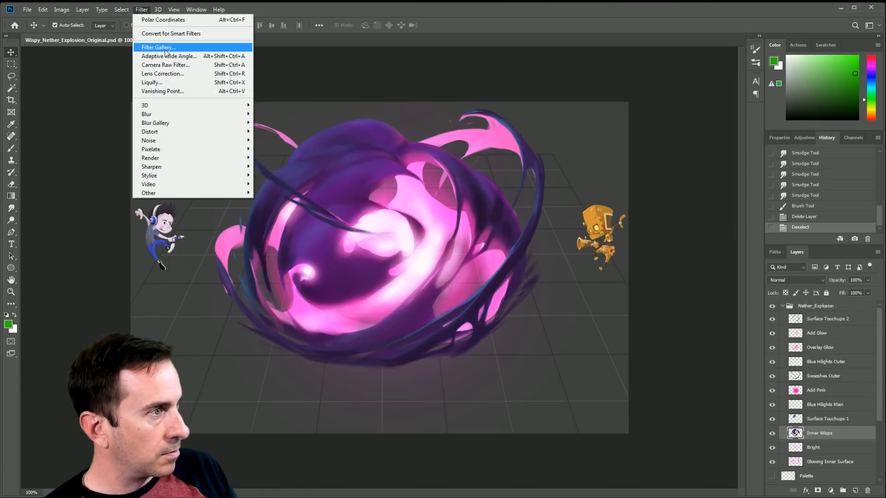
{"action": "left_click", "coordinate": [166, 85]}
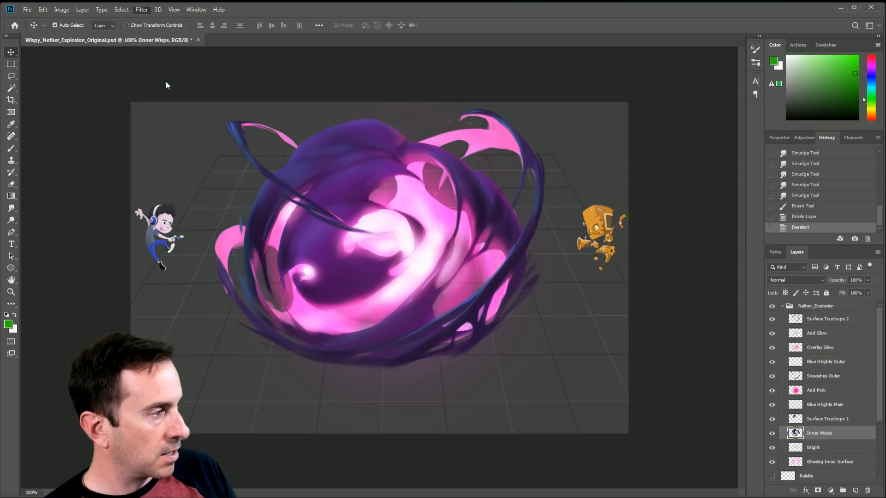
{"action": "left_click", "coordinate": [141, 10]}
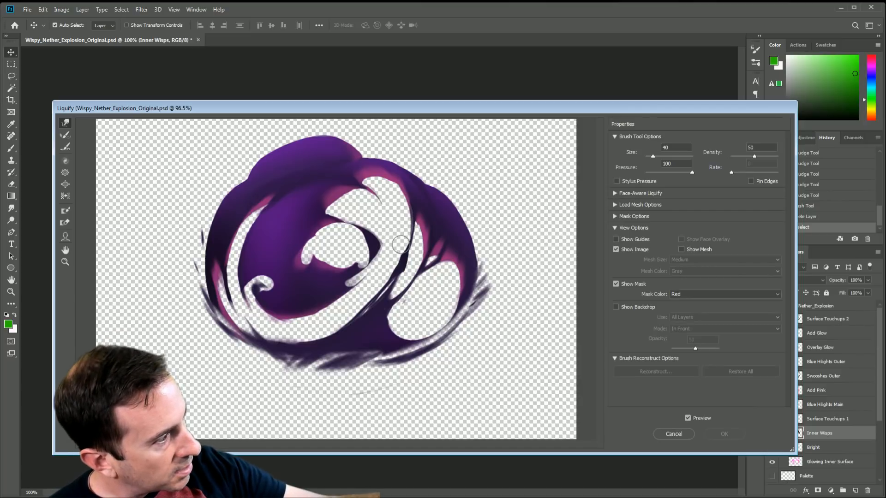
Warp the purple wisp's outer edge, upper right, top edge and inner curve.
{"action": "left_click_drag", "start_coordinate": [398, 246], "coordinate": [405, 190]}
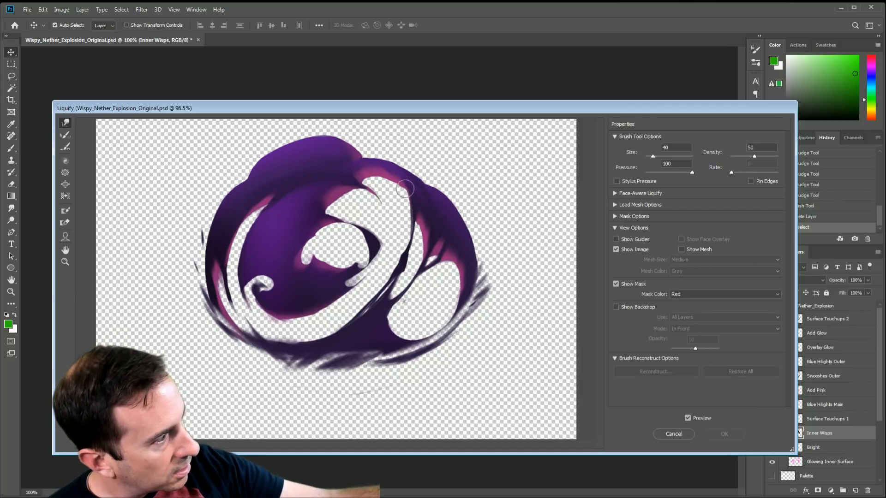
{"action": "left_click_drag", "start_coordinate": [406, 188], "coordinate": [398, 192]}
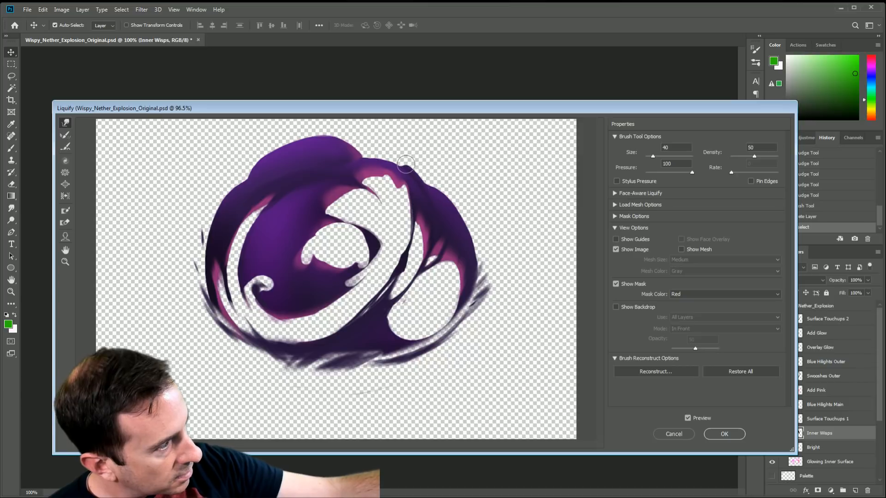
{"action": "mouse_move", "coordinate": [352, 153]}
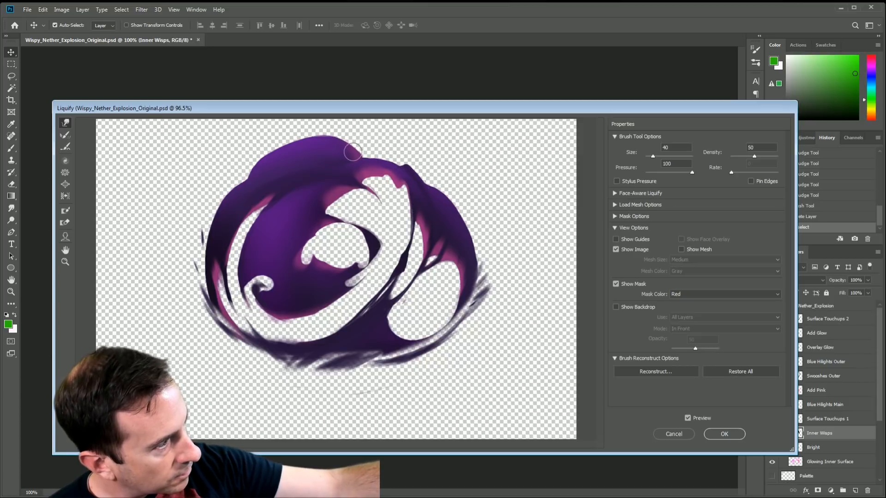
{"action": "left_click_drag", "start_coordinate": [353, 153], "coordinate": [347, 133]}
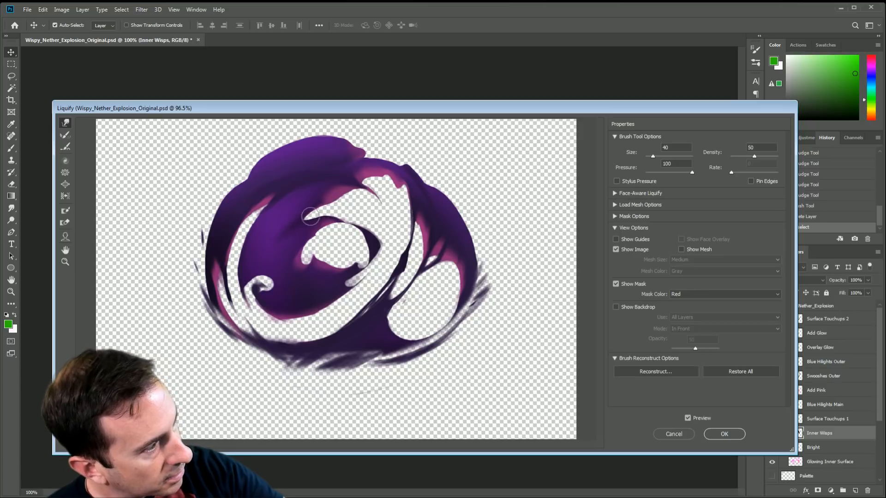
{"action": "left_click_drag", "start_coordinate": [310, 218], "coordinate": [305, 206]}
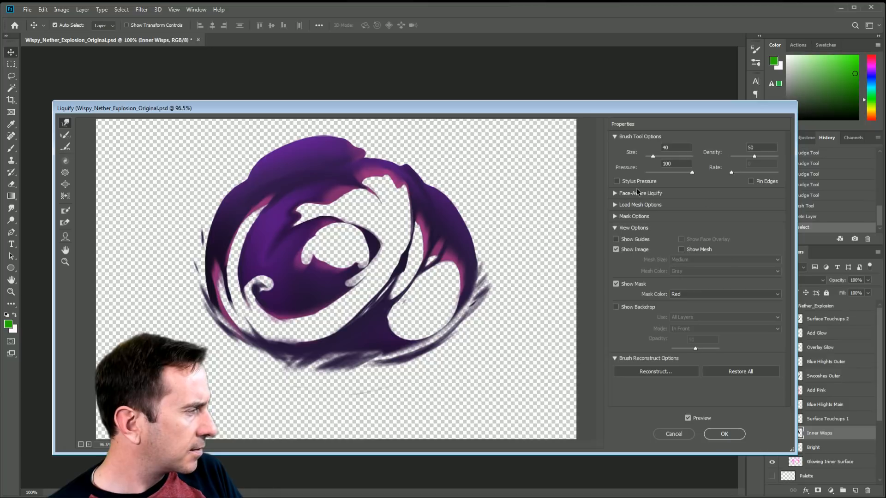
{"action": "left_click", "coordinate": [616, 307]}
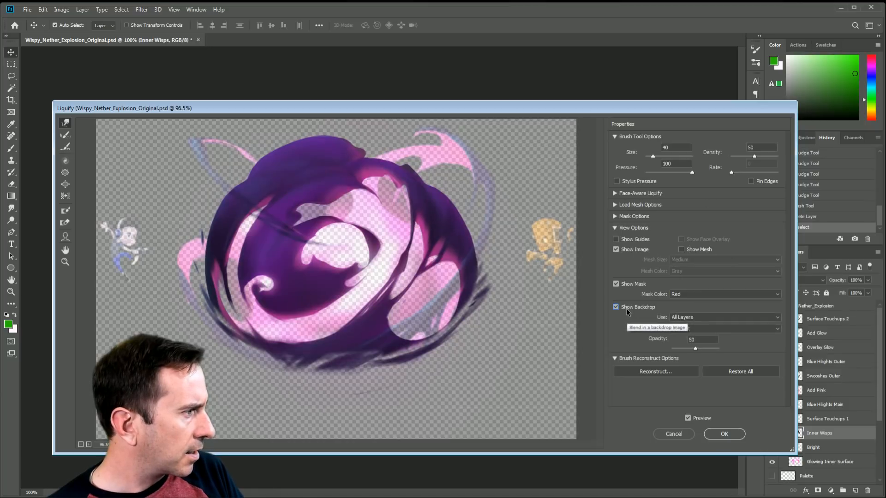
{"action": "left_click", "coordinate": [723, 328]}
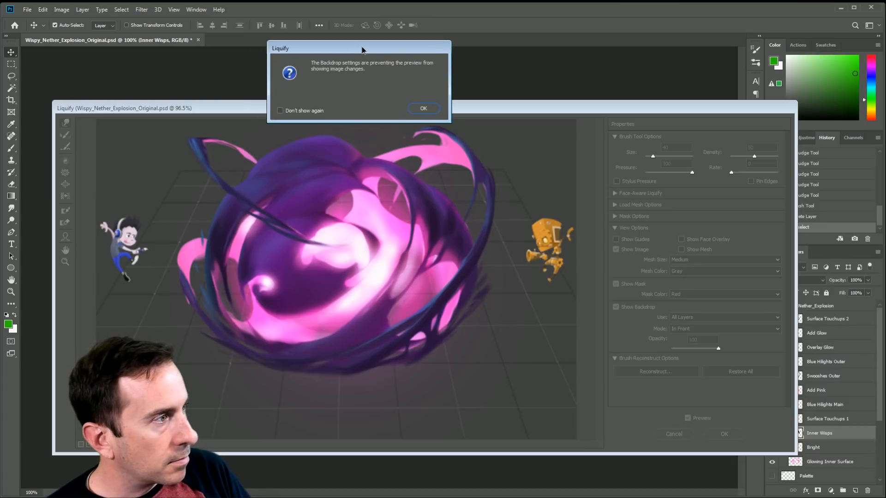
{"action": "left_click", "coordinate": [423, 108]}
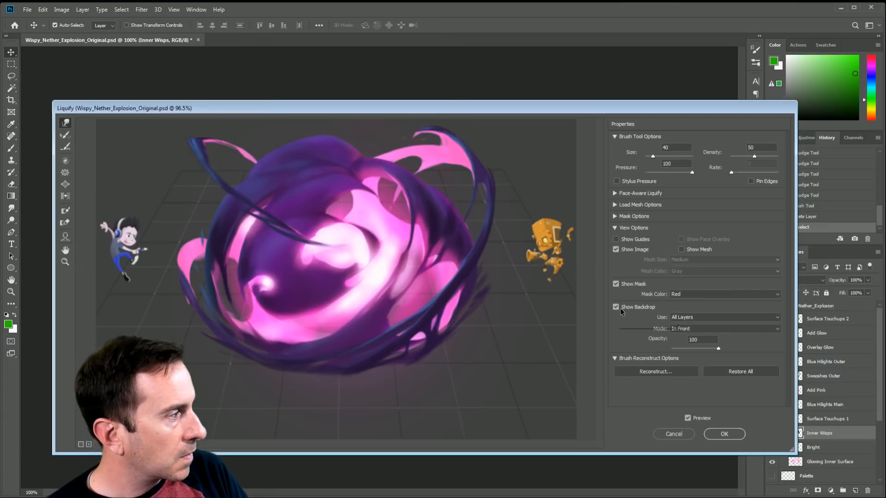
{"action": "left_click", "coordinate": [616, 306]}
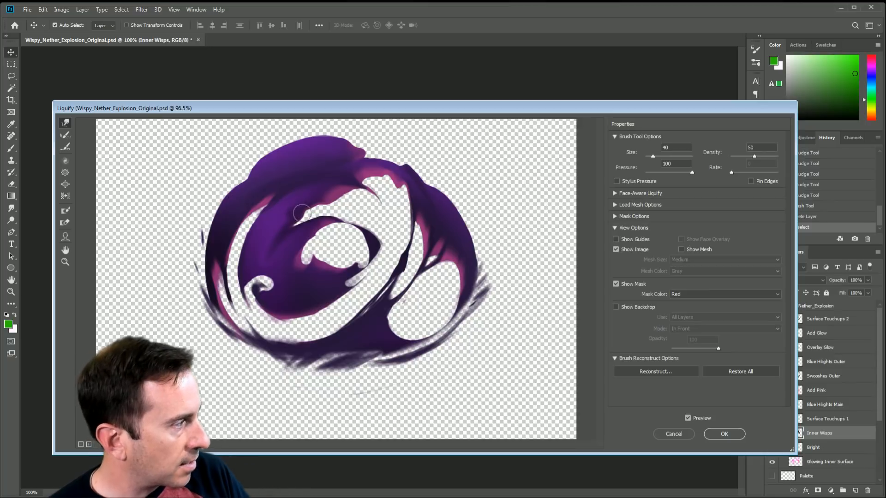
{"action": "left_click", "coordinate": [616, 307]}
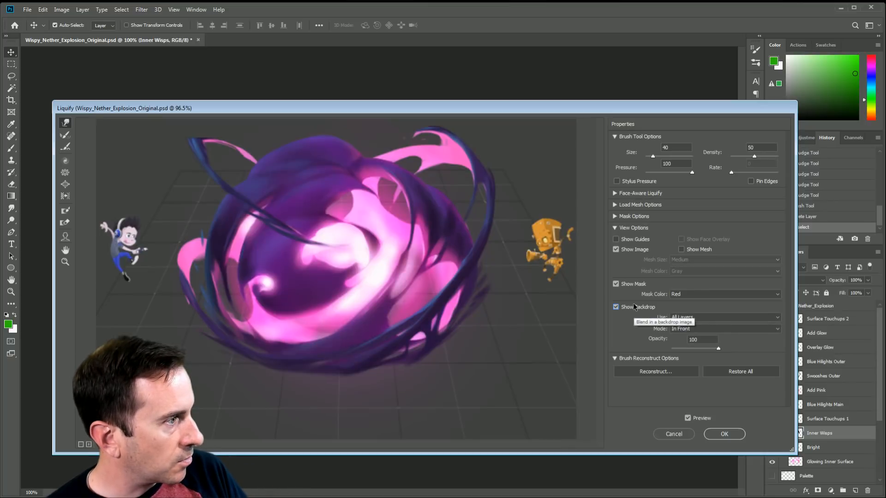
{"action": "left_click", "coordinate": [615, 306]}
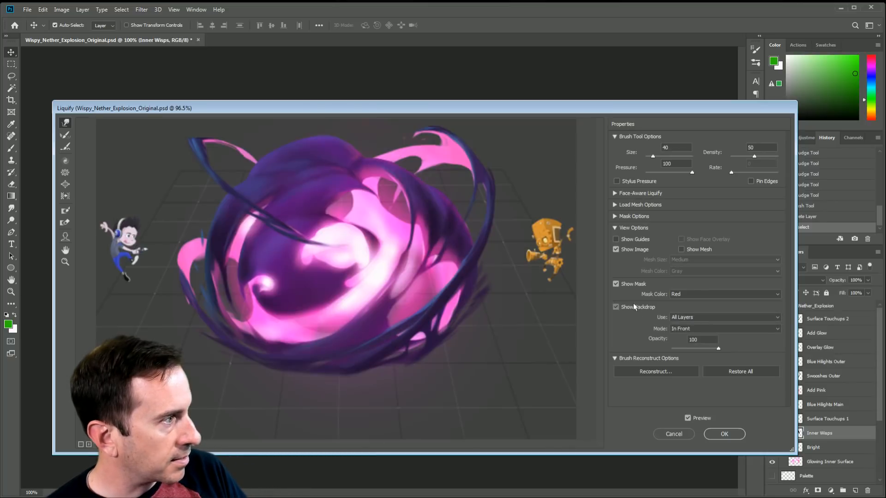
{"action": "left_click", "coordinate": [616, 307]}
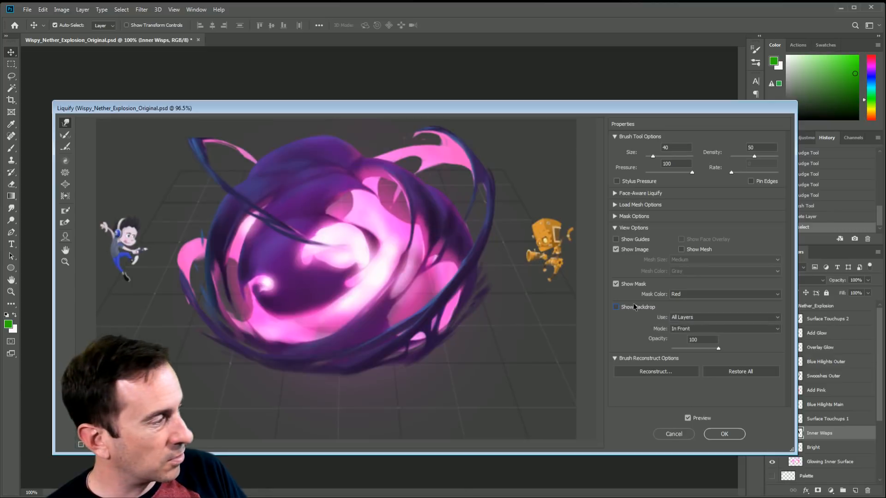
{"action": "left_click", "coordinate": [616, 307]}
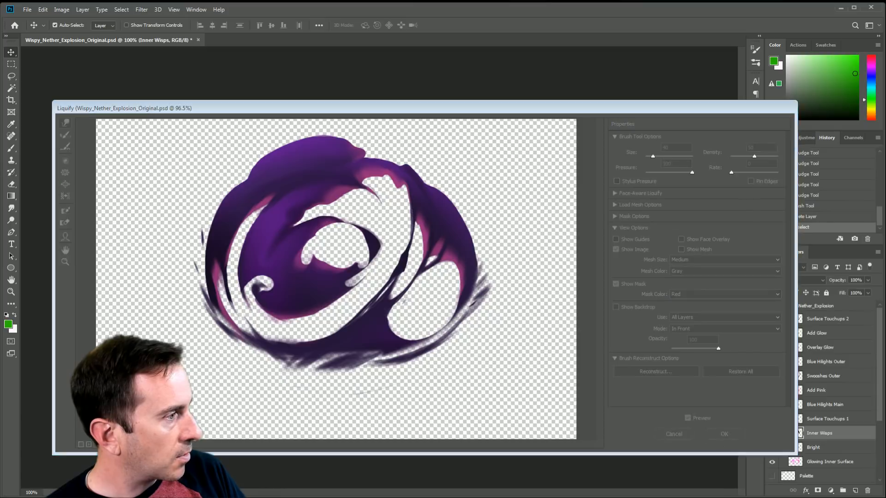
{"action": "left_click", "coordinate": [724, 433]}
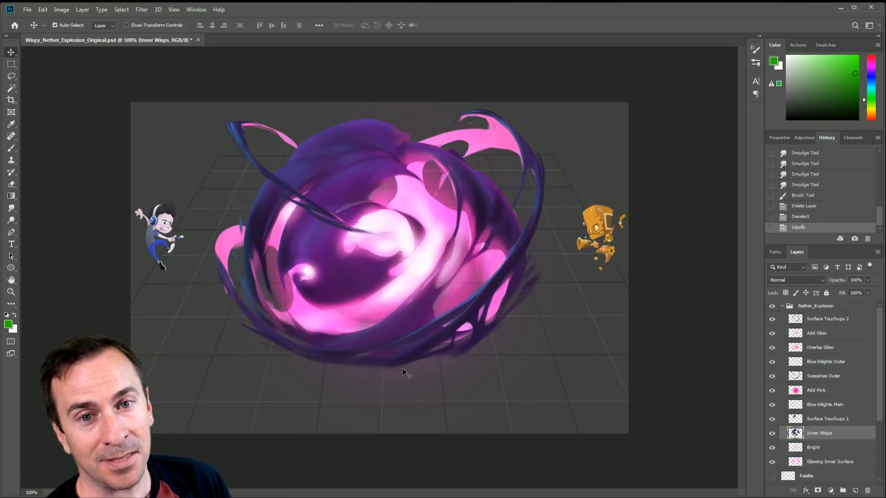
{"action": "mouse_move", "coordinate": [60, 44]}
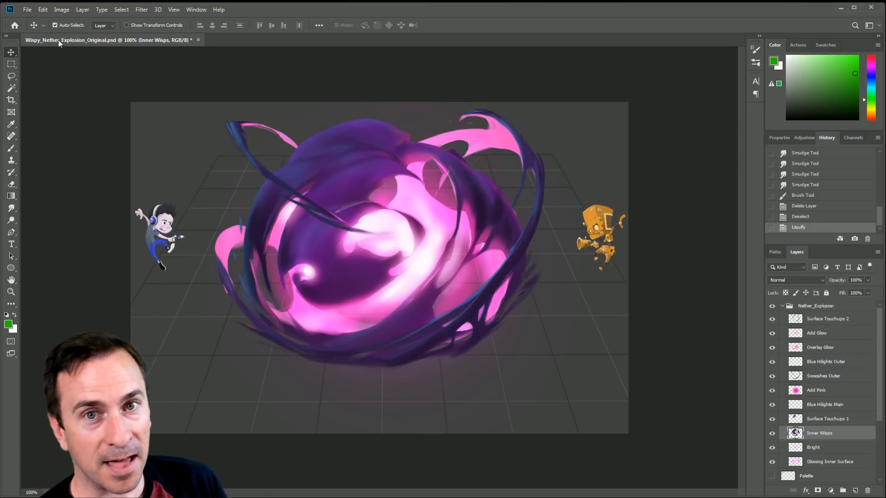